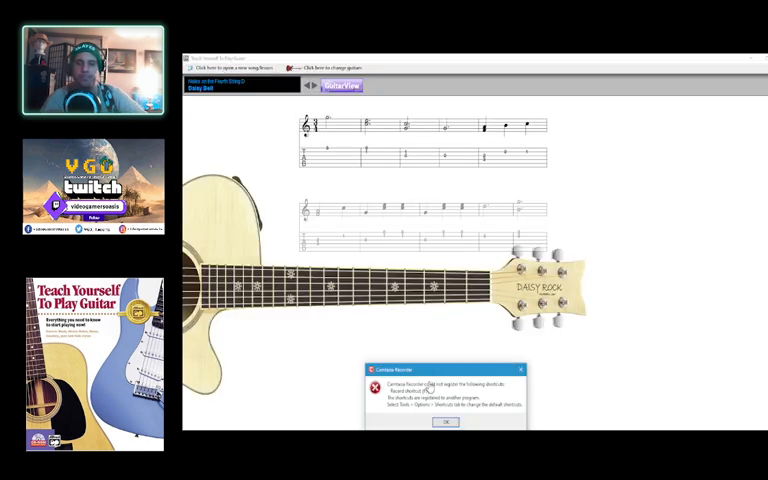
# Step: Dismiss the Recorder shortcut error and record the Daisy Bell guitar lesson into Camtasia
pyautogui.click(441, 422)
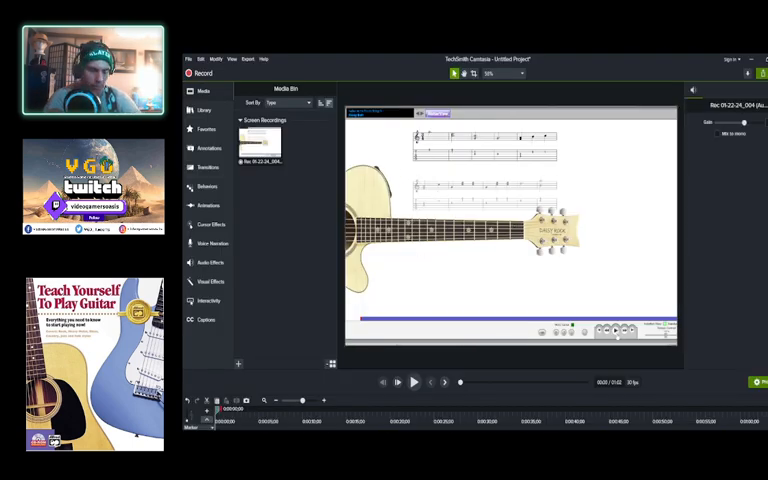
# Step: Save the project as 'Daisy-Bell - Music-Video-Lesson' in the Notes On The D String folder
pyautogui.click(398, 382)
pyautogui.write('Daisy Bell - Music Video Lesson')
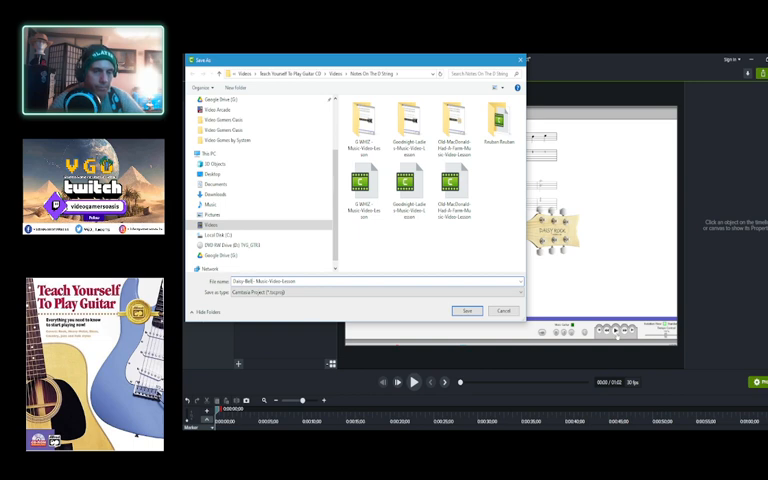
pyautogui.click(467, 311)
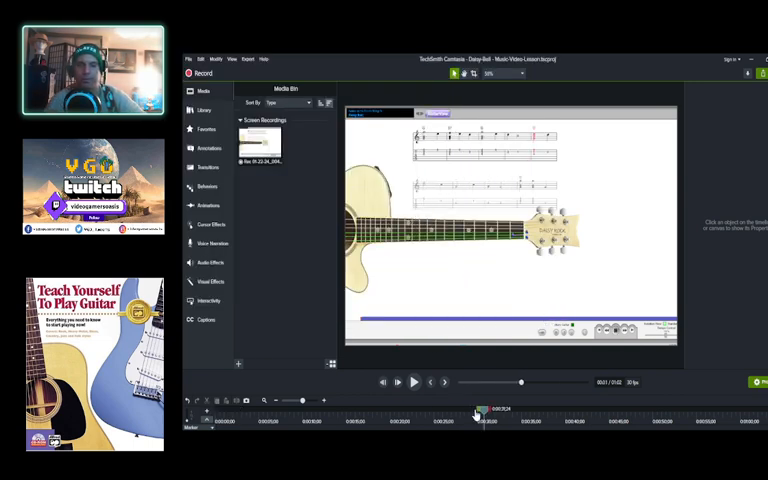
# Step: Open the Production Wizard via Share > Local File and show the output presets
pyautogui.click(414, 382)
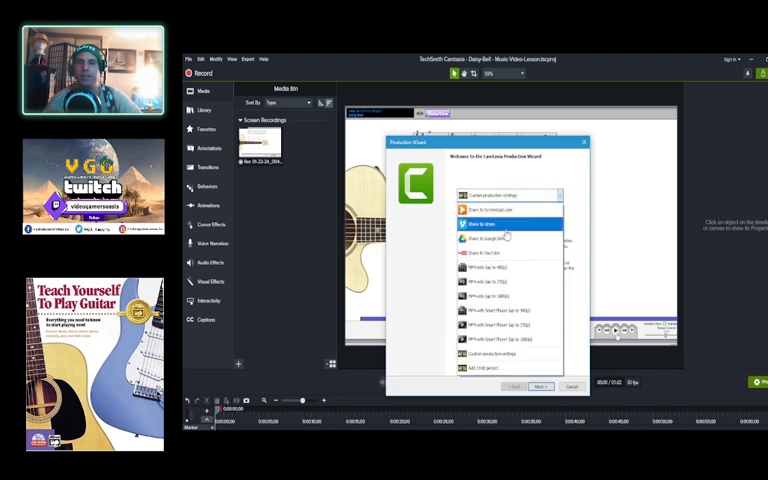
# Step: Choose an MP4 preset and render 'Daisy-Bell - Music-Video-Lesson' into the lesson folder
pyautogui.click(539, 383)
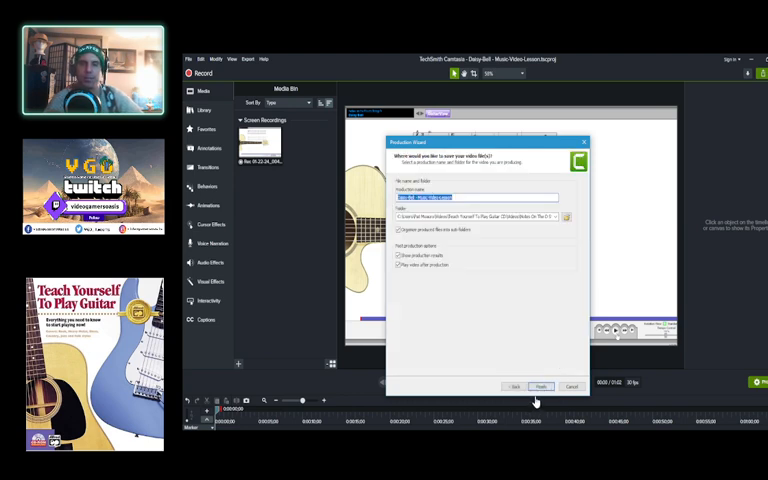
pyautogui.click(543, 383)
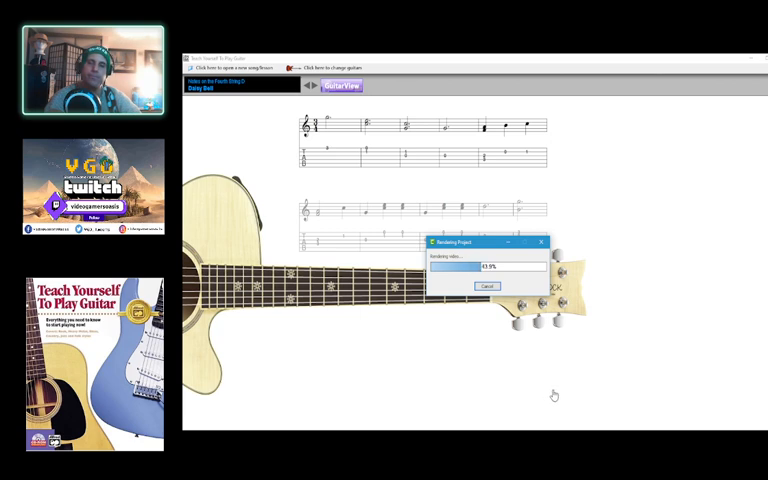
pyautogui.moveTo(558, 392)
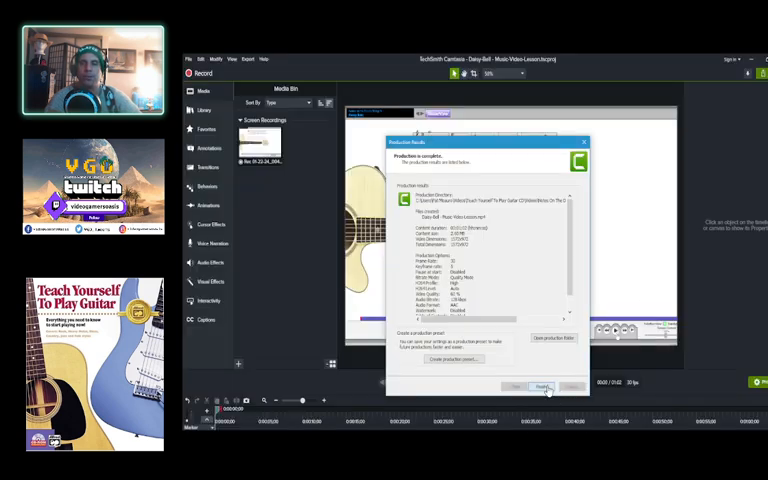
# Step: Close the Production Results summary after the Daisy-Bell MP4 finishes rendering
pyautogui.click(541, 383)
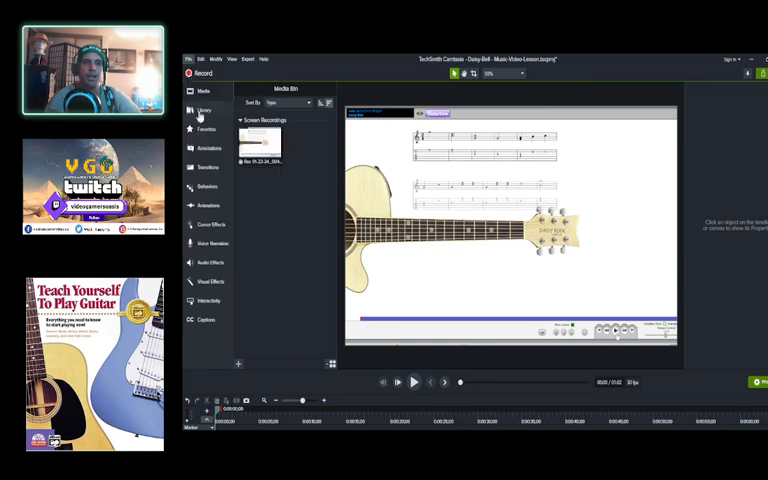